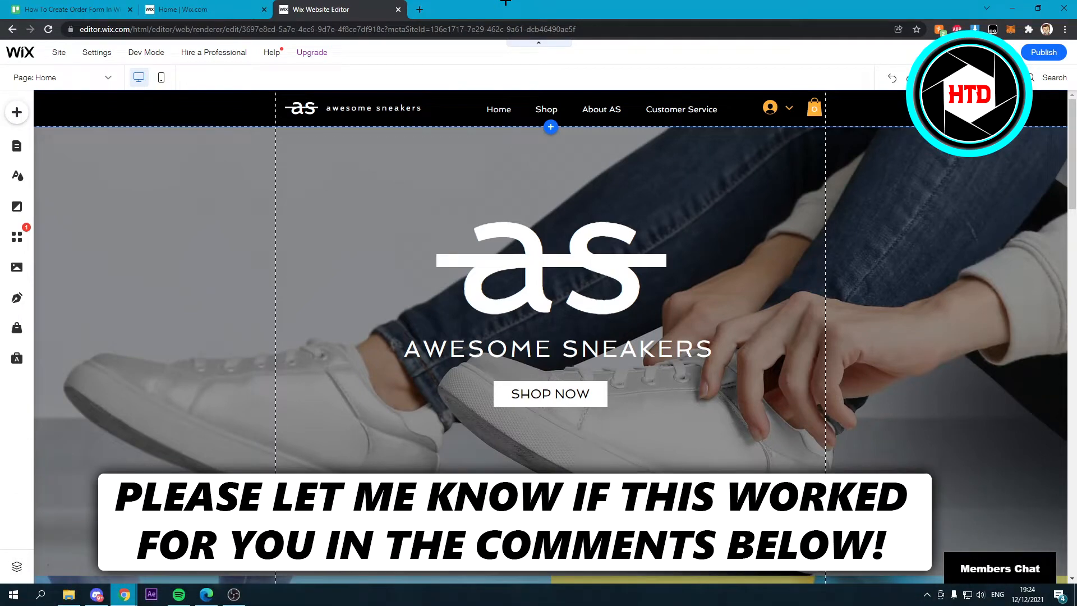
- Search the App Market for '123' and choose the '123 form' suggestion
{"action": "left_click", "coordinate": [550, 262]}
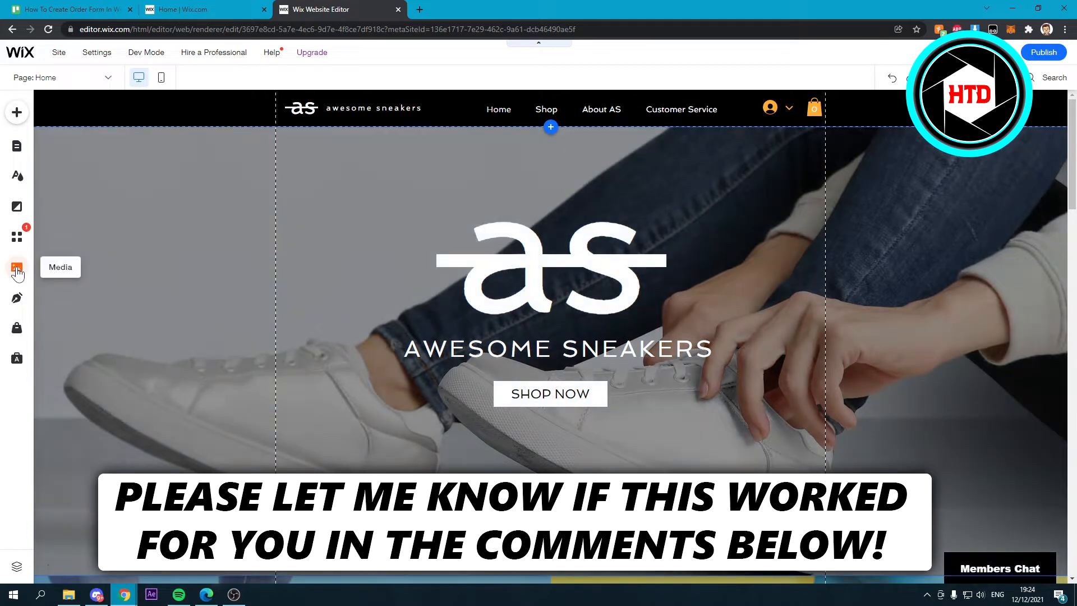
{"action": "mouse_move", "coordinate": [17, 236]}
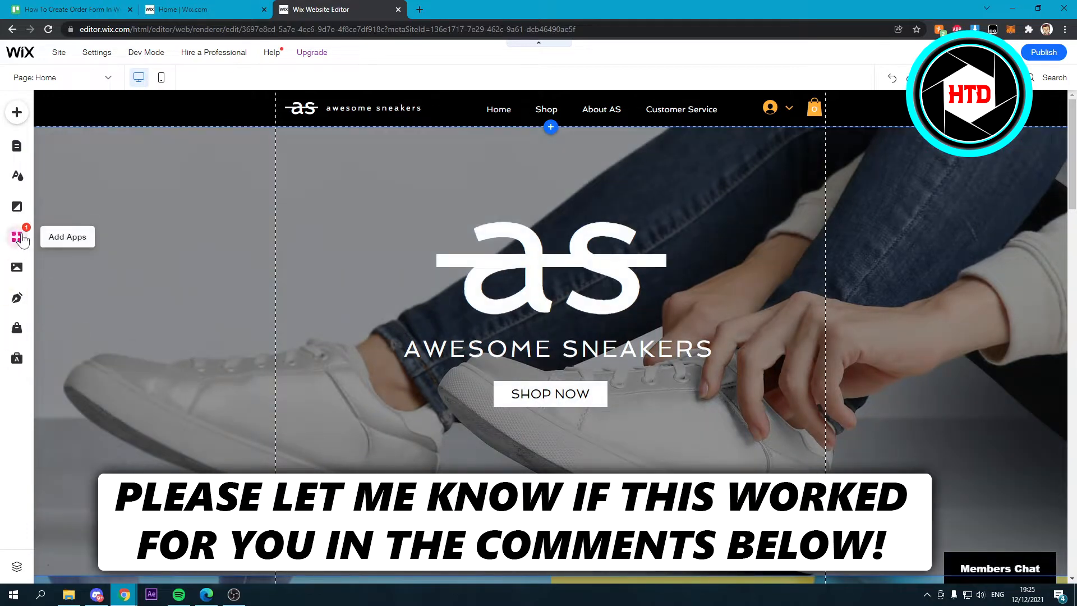
{"action": "left_click", "coordinate": [17, 236]}
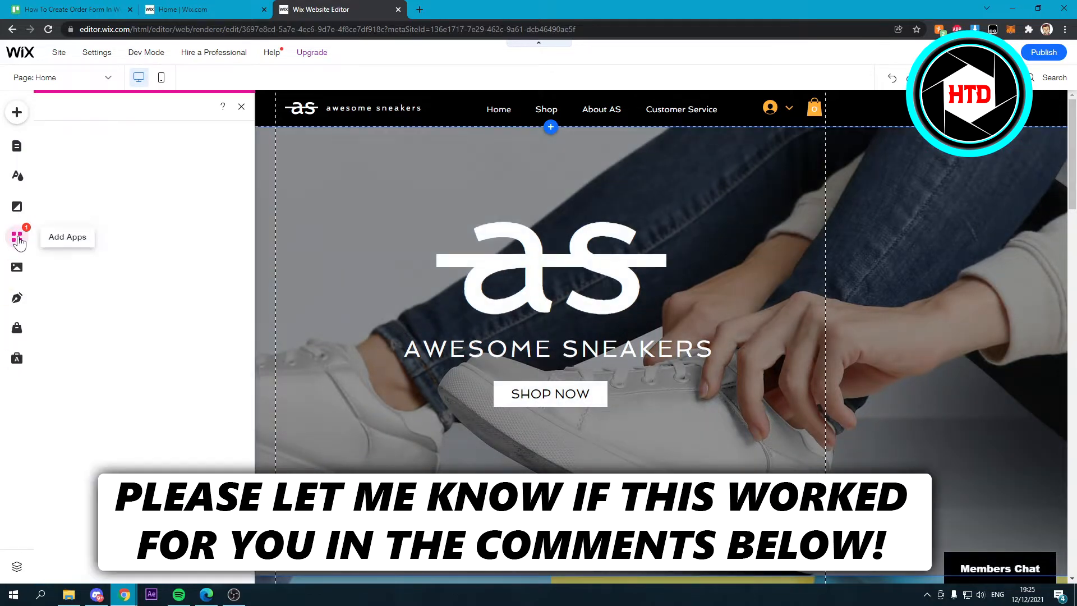
{"action": "left_click", "coordinate": [17, 236]}
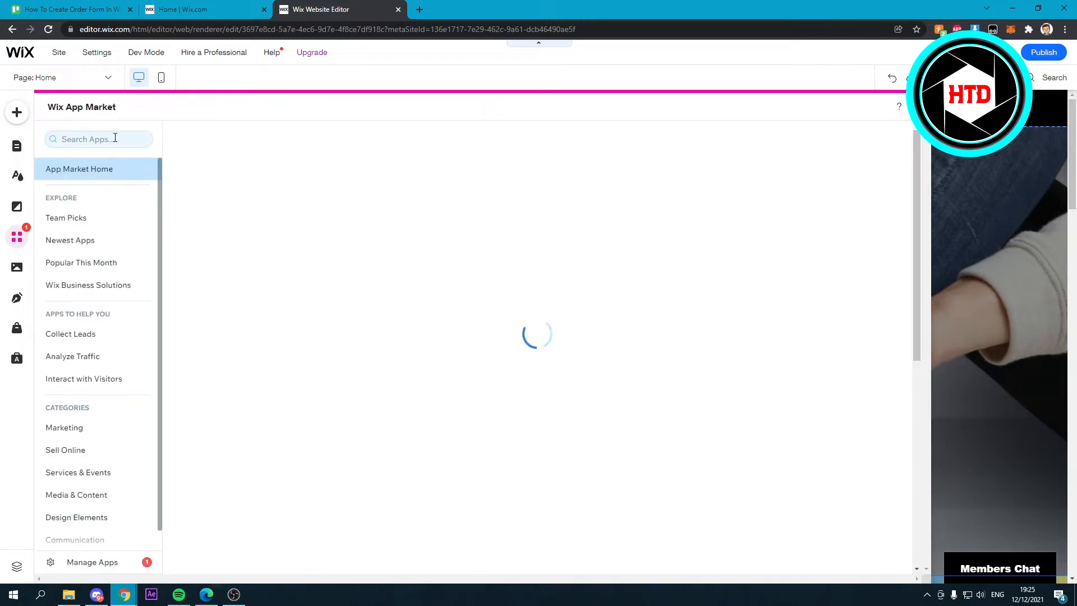
{"action": "left_click", "coordinate": [98, 139]}
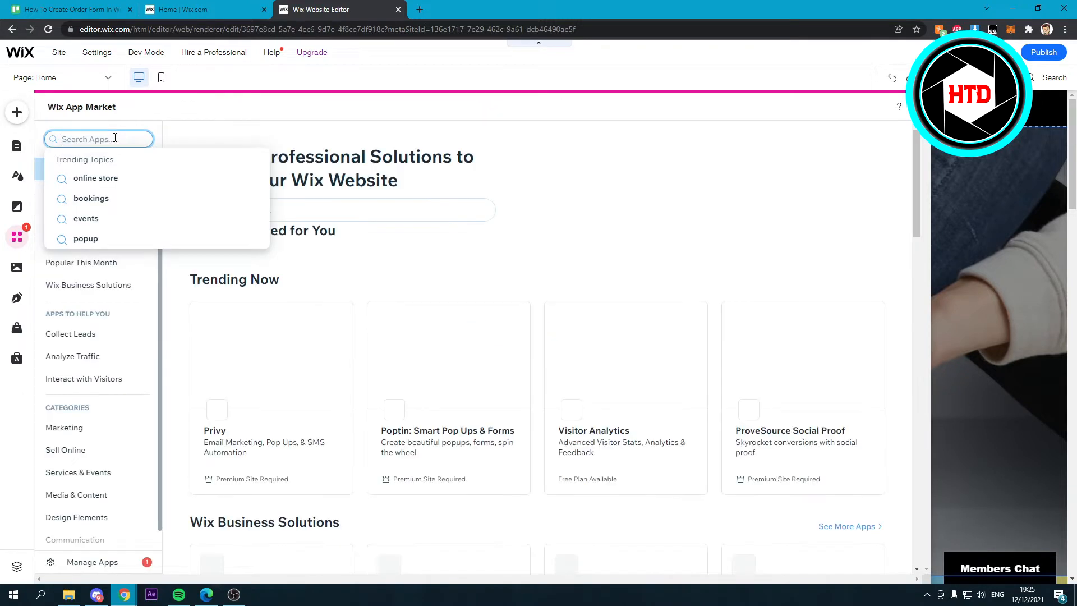
{"action": "type", "text": "123"}
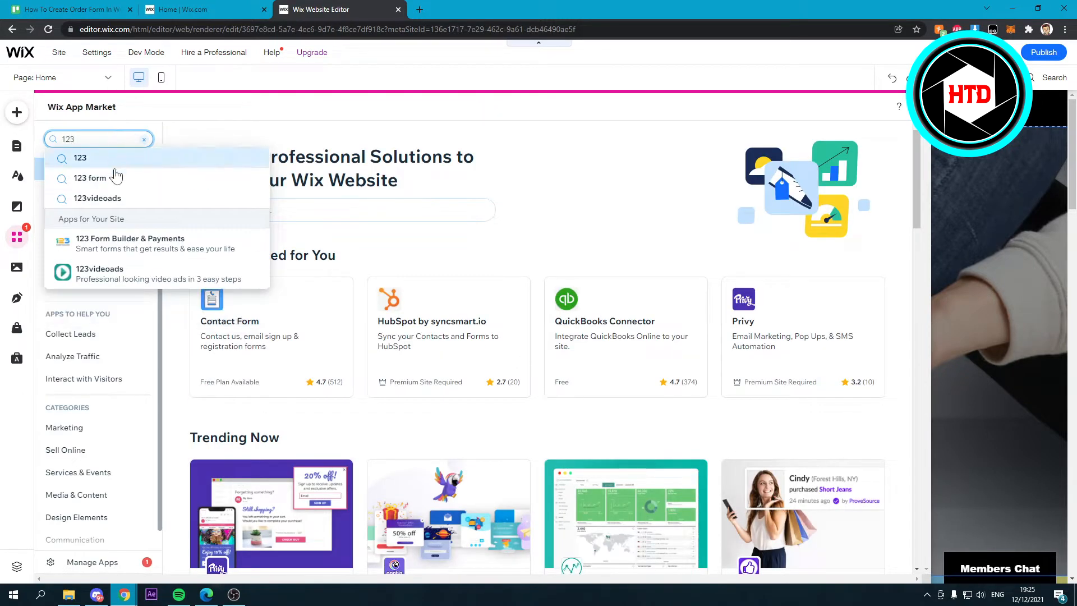
{"action": "left_click", "coordinate": [90, 177]}
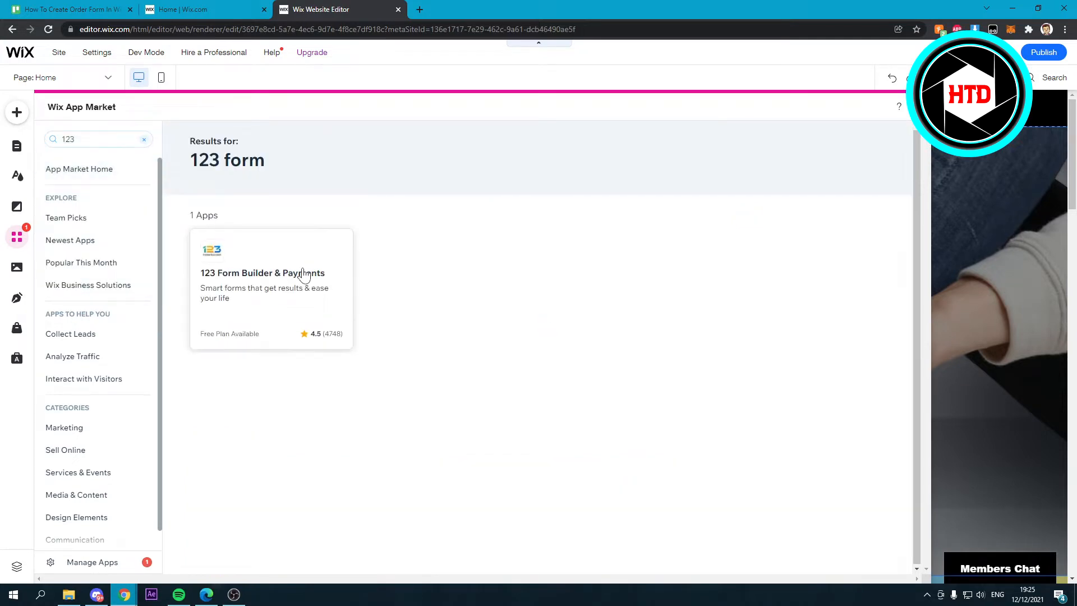
- Install 123 Form Builder & Payments from its details page, approving its permissions
{"action": "left_click", "coordinate": [271, 288]}
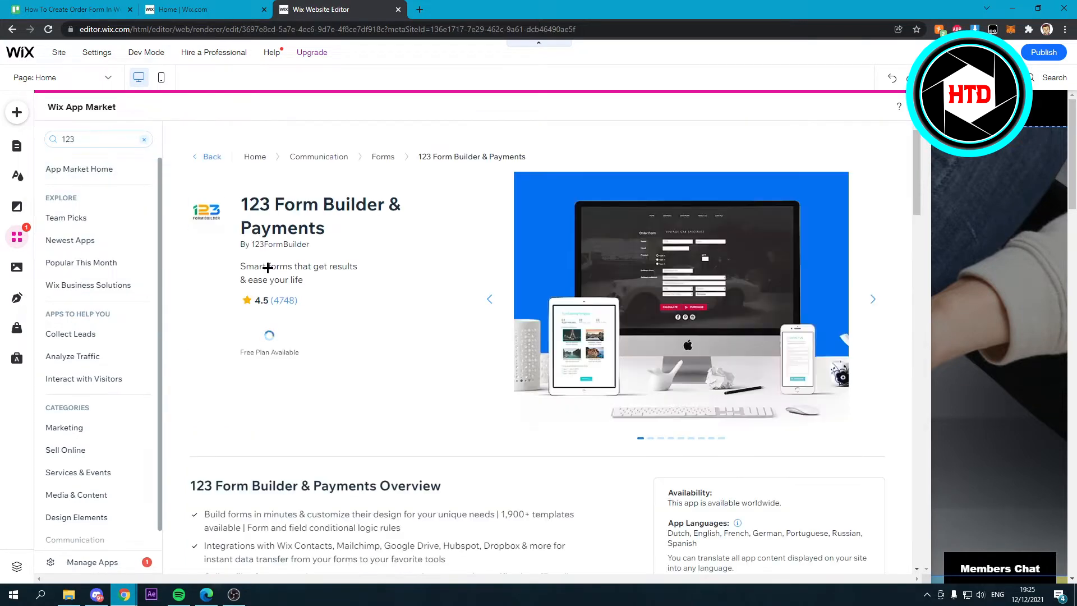
{"action": "left_click", "coordinate": [279, 342]}
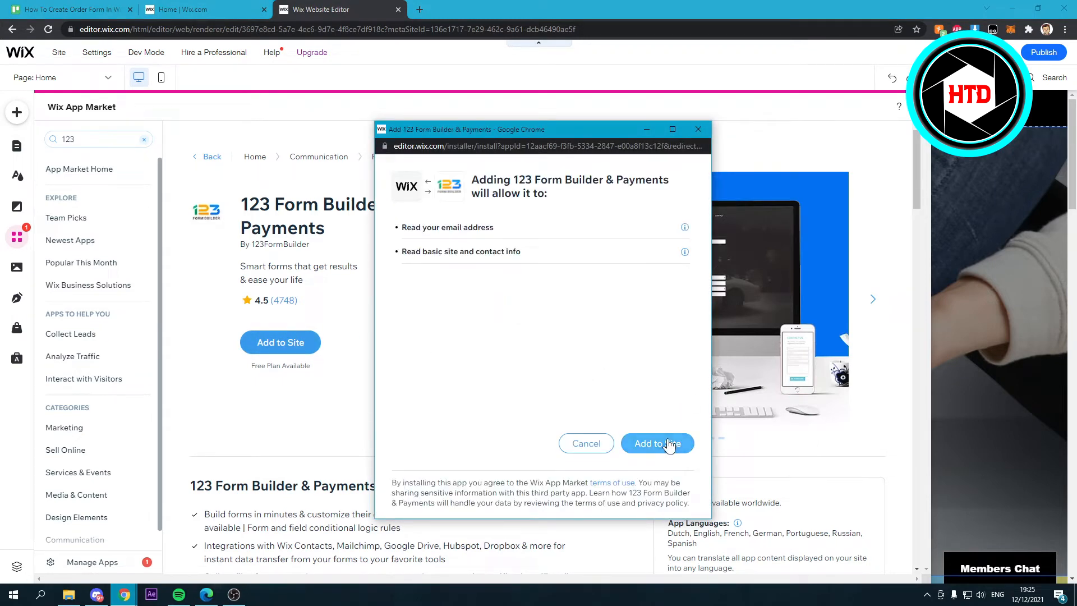
{"action": "left_click", "coordinate": [657, 443]}
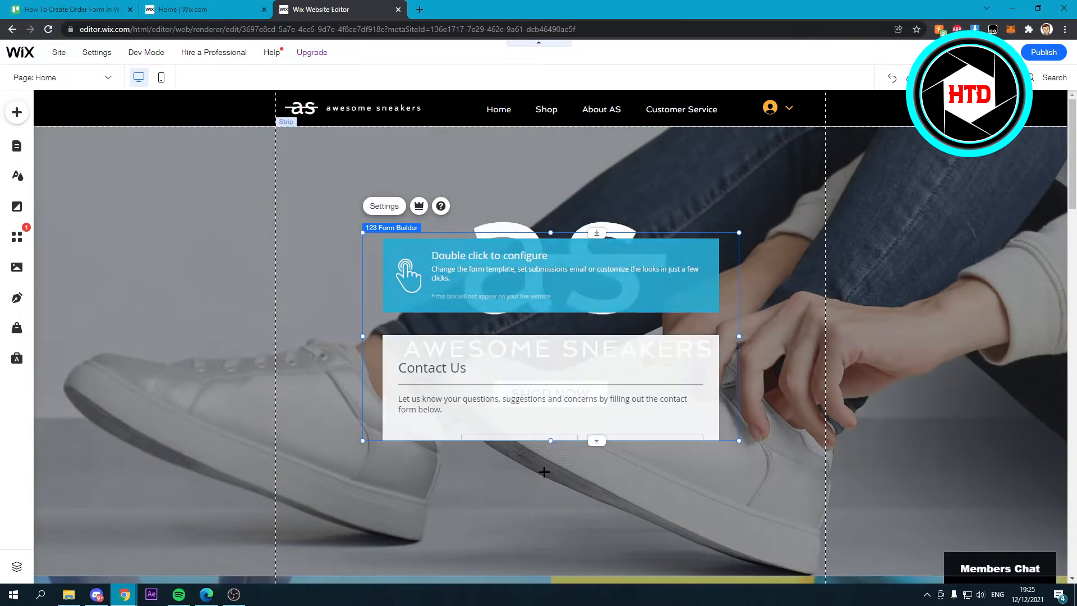
- Dismiss the Add panel and place the Contact Us form widget on the hero strip
{"action": "scroll", "scroll_direction": "down", "scroll_amount": 3}
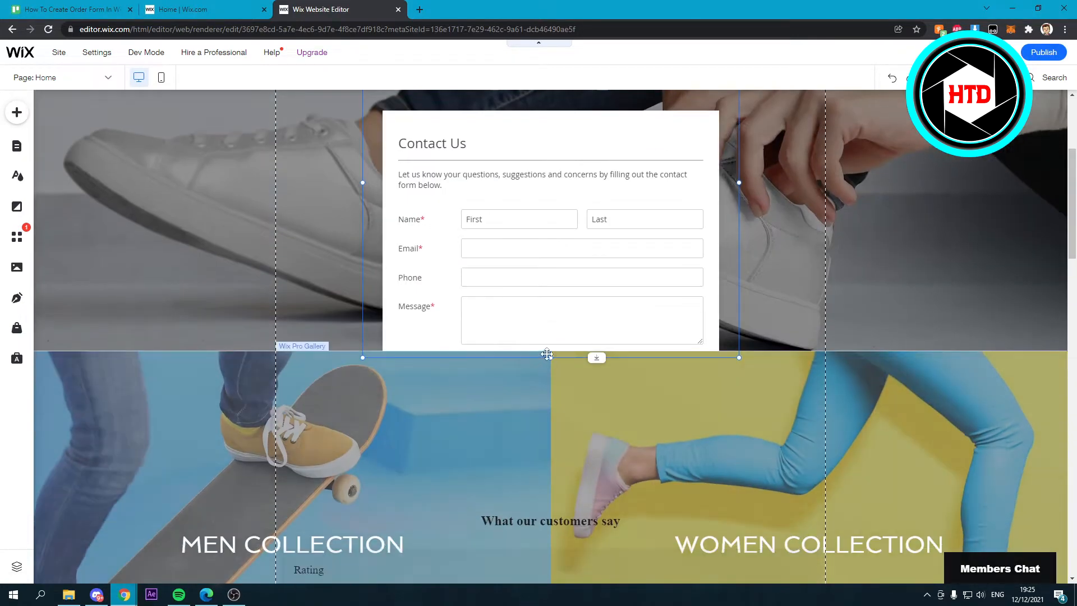
{"action": "left_click", "coordinate": [17, 113]}
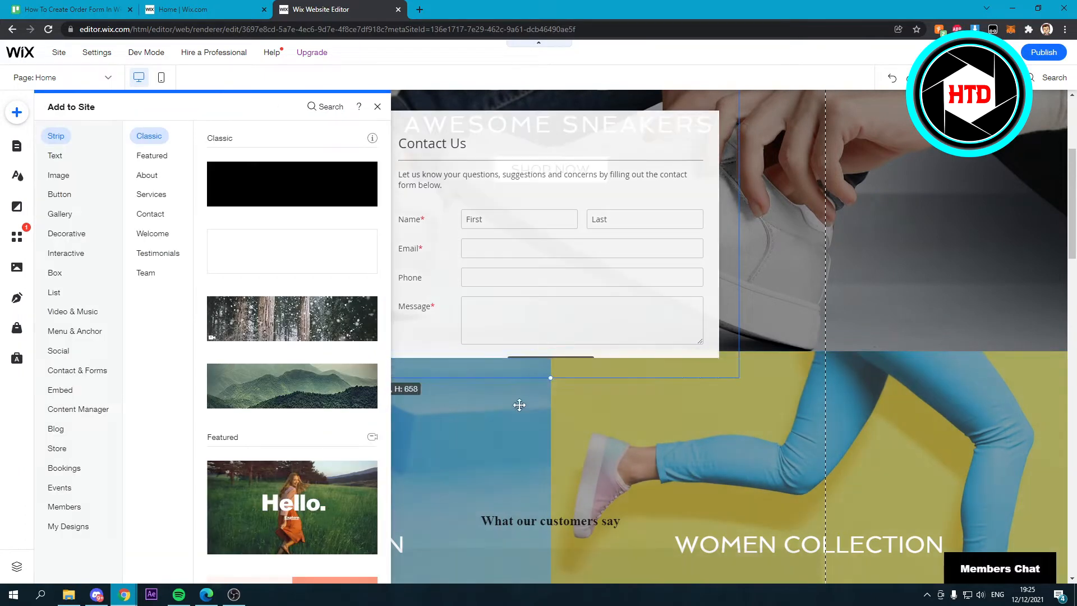
{"action": "left_click", "coordinate": [377, 106]}
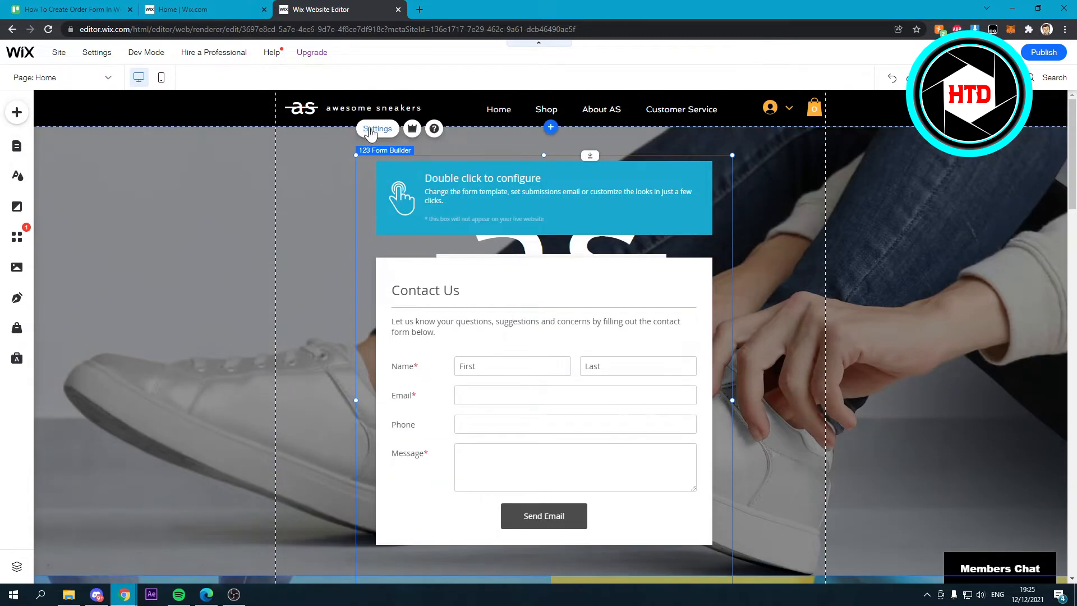
- From the widget's settings, switch the form to the Order Form template
{"action": "left_click", "coordinate": [378, 129]}
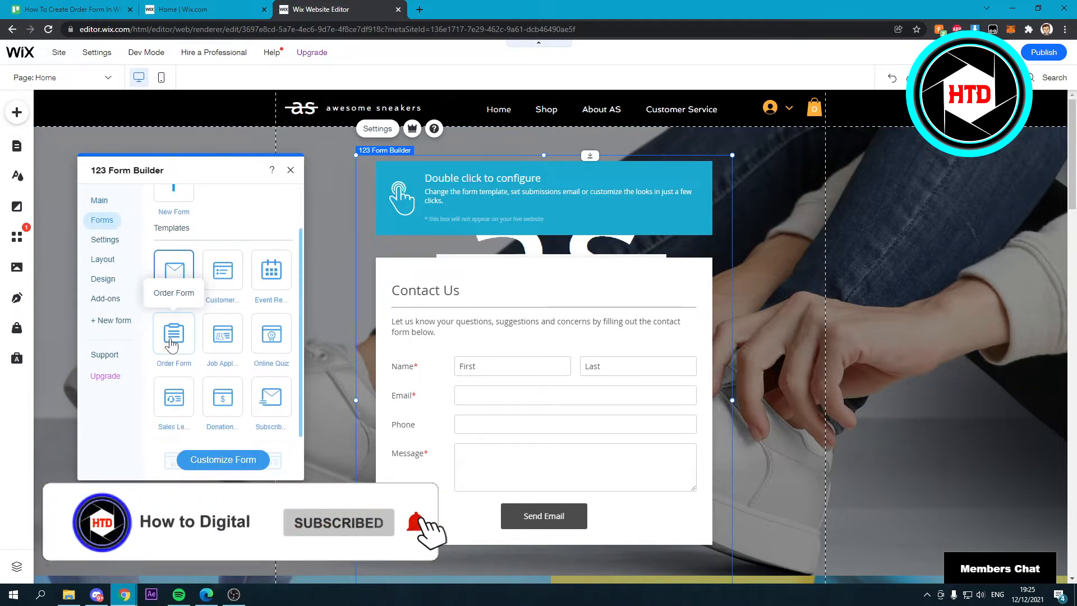
{"action": "left_click", "coordinate": [173, 333]}
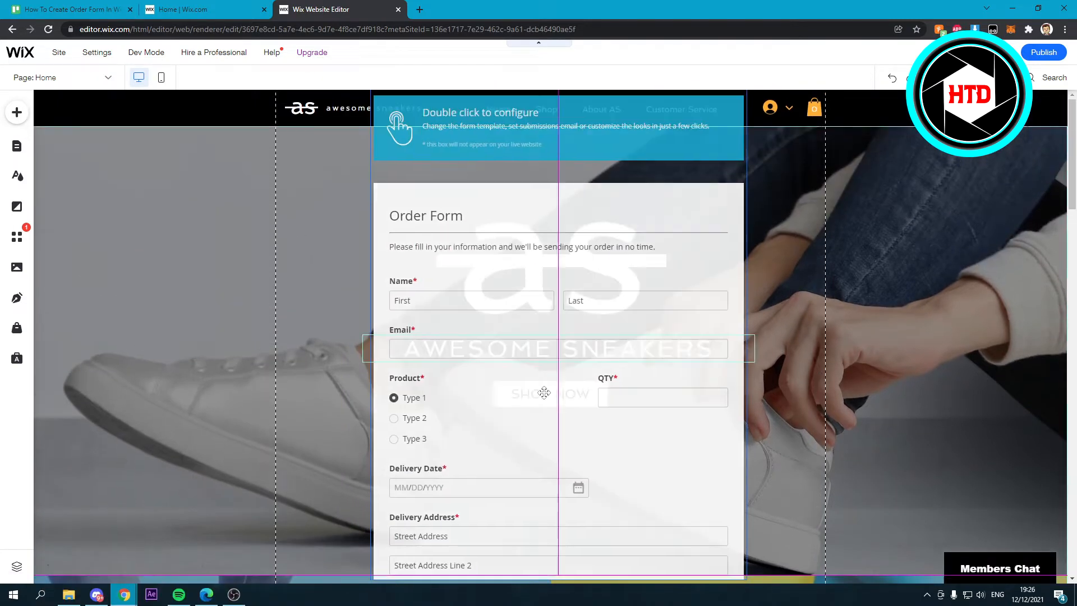
{"action": "scroll", "scroll_direction": "down", "scroll_amount": 3}
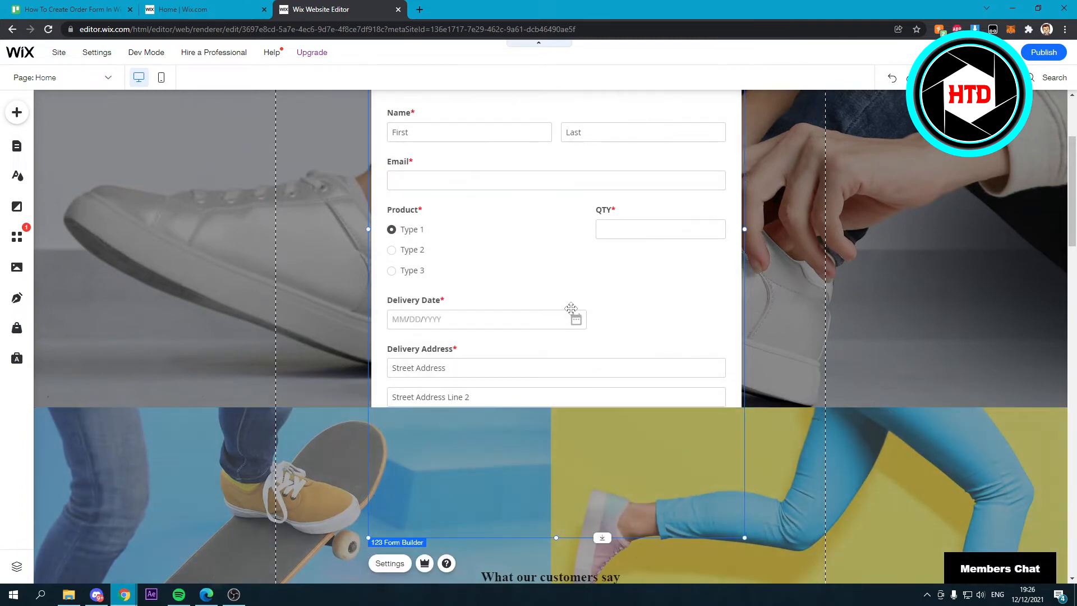
{"action": "left_click", "coordinate": [390, 563]}
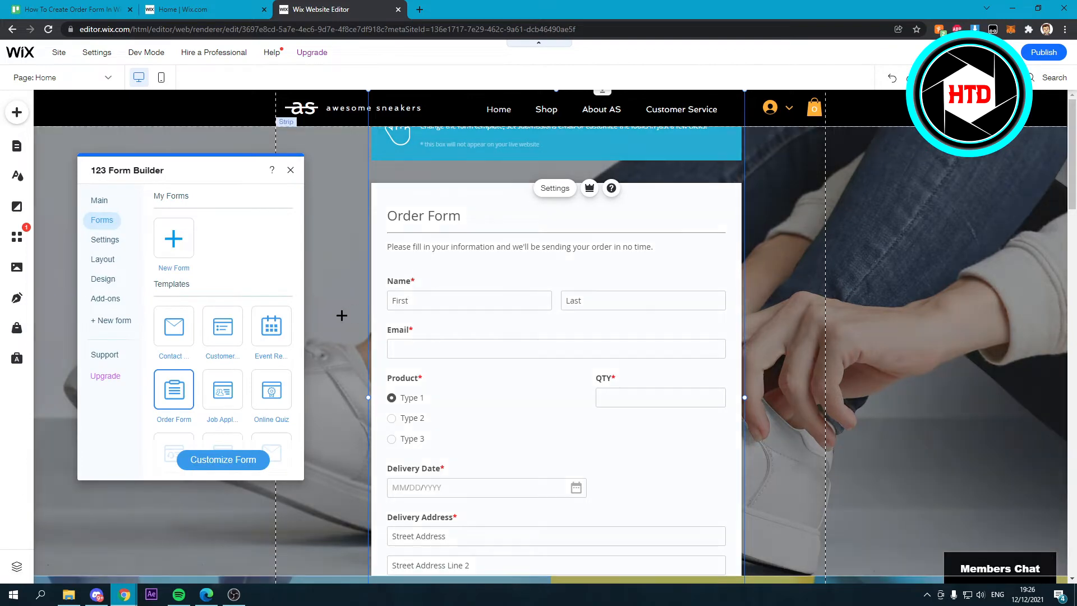
- Customize the form as 'Copy of Order Form' and inspect the QTY field's settings
{"action": "left_click", "coordinate": [222, 460]}
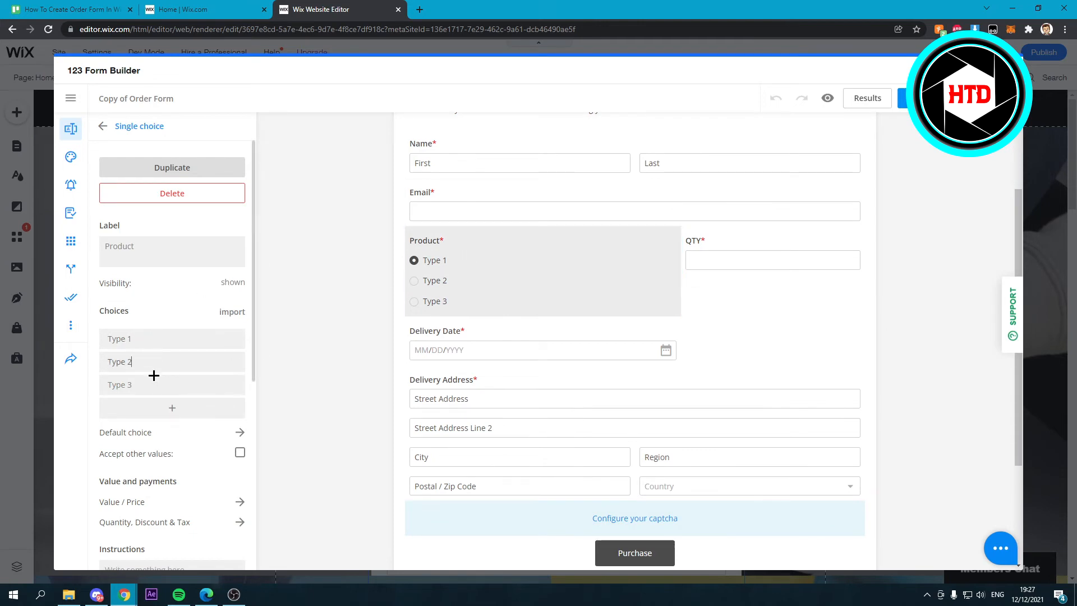
{"action": "left_click", "coordinate": [772, 259]}
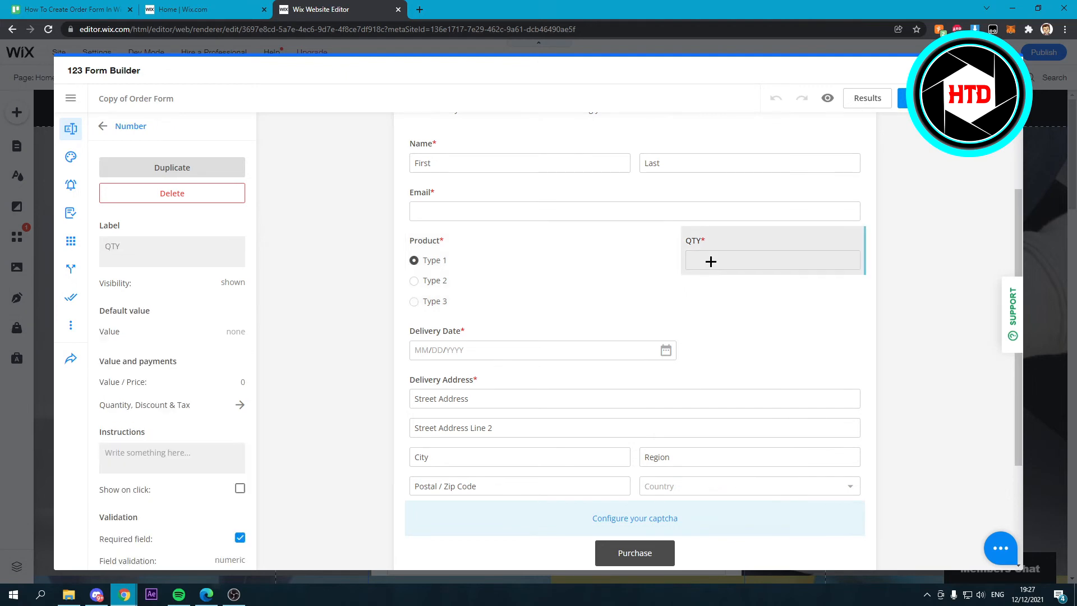
{"action": "scroll", "scroll_direction": "down", "scroll_amount": 3}
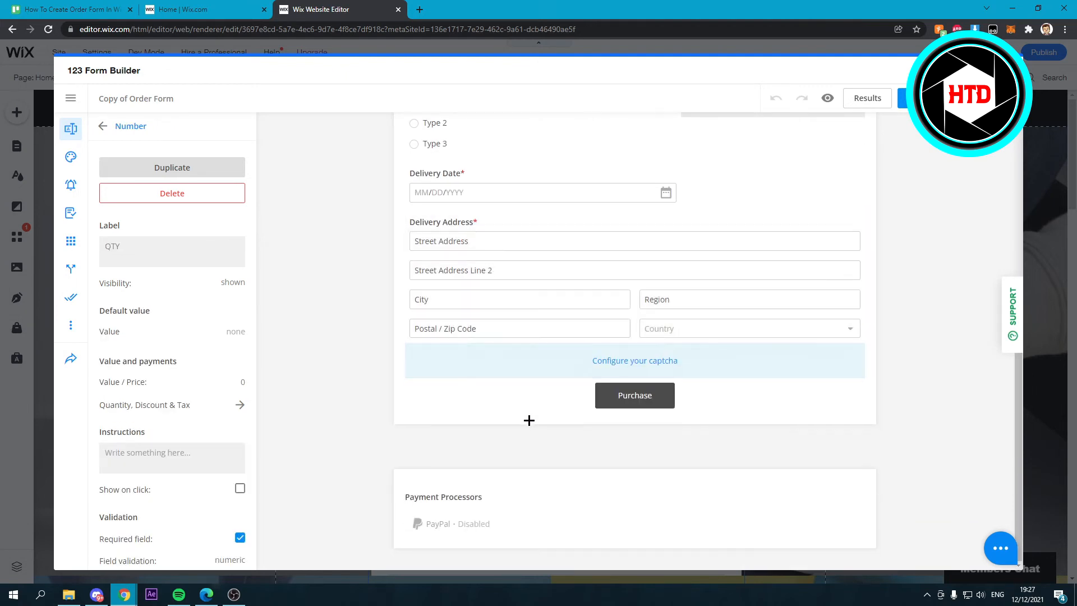